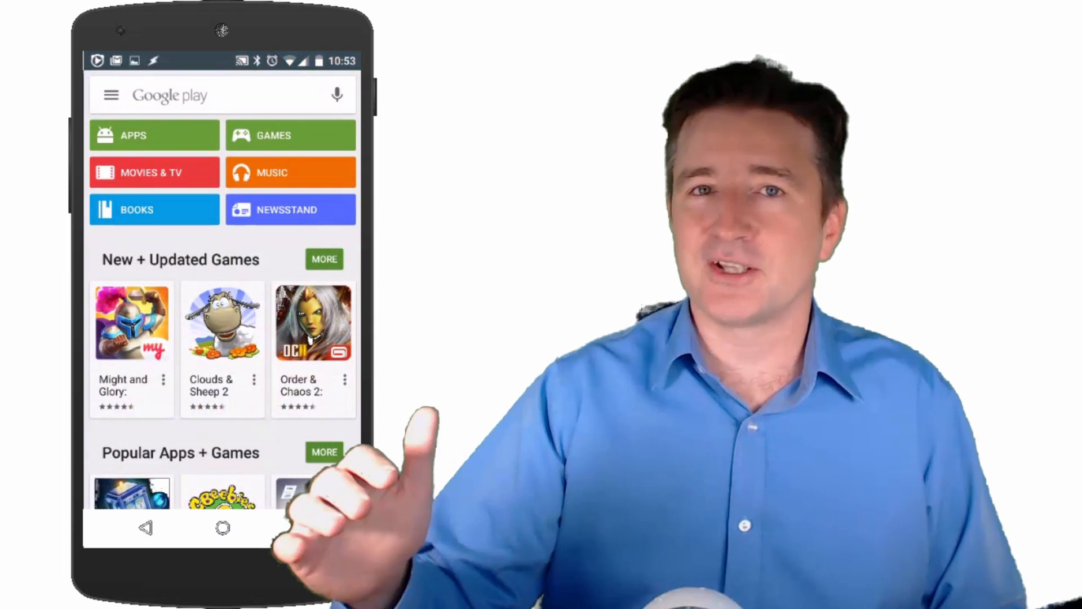
pyautogui.scroll(-3)
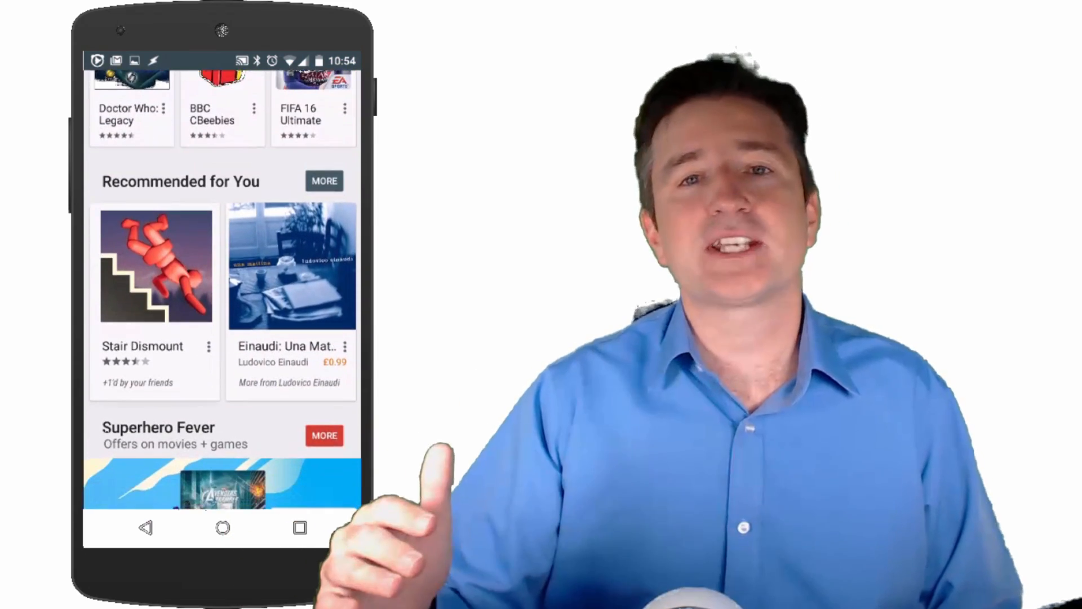
pyautogui.scroll(-3)
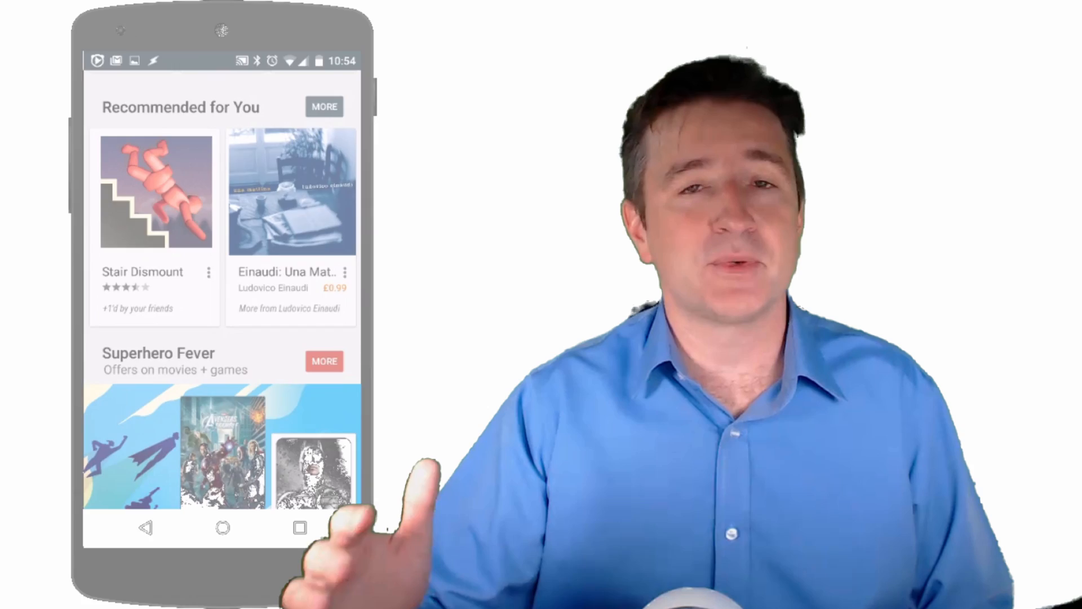